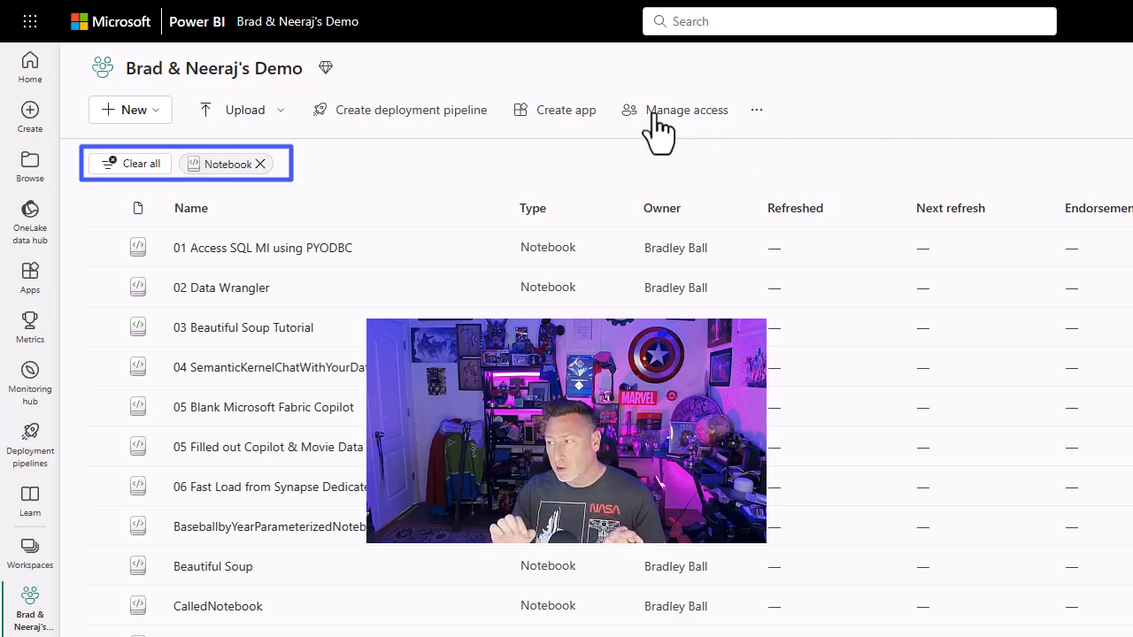
mouse_move(127, 191)
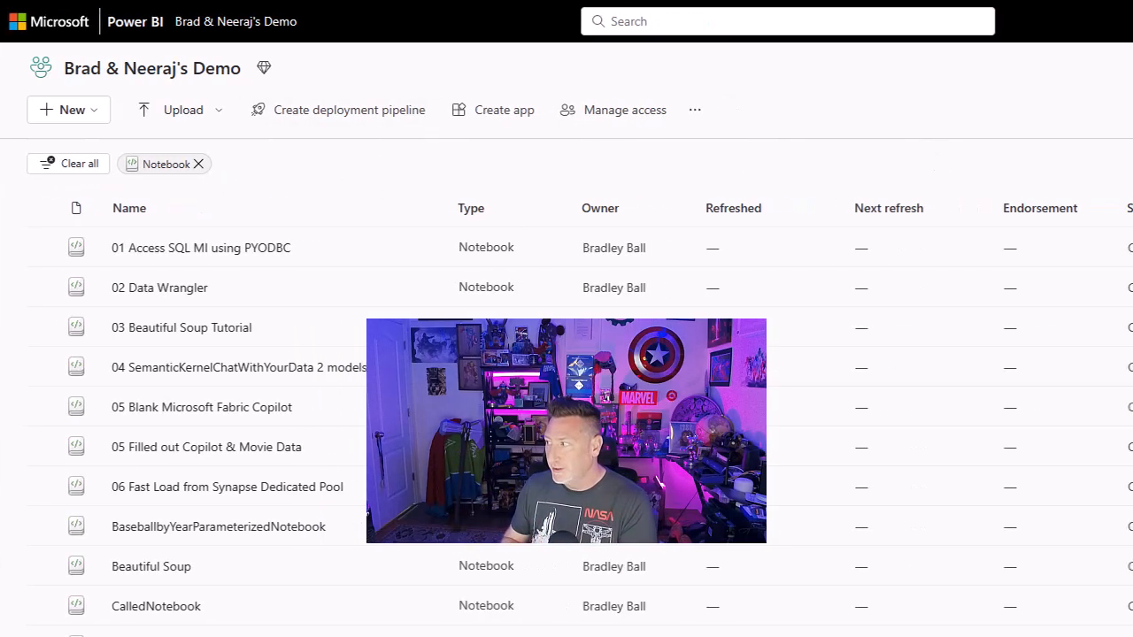
Step: Create a new workspace folder named 'Harness the Power of Notebooks' from the New menu
click(942, 110)
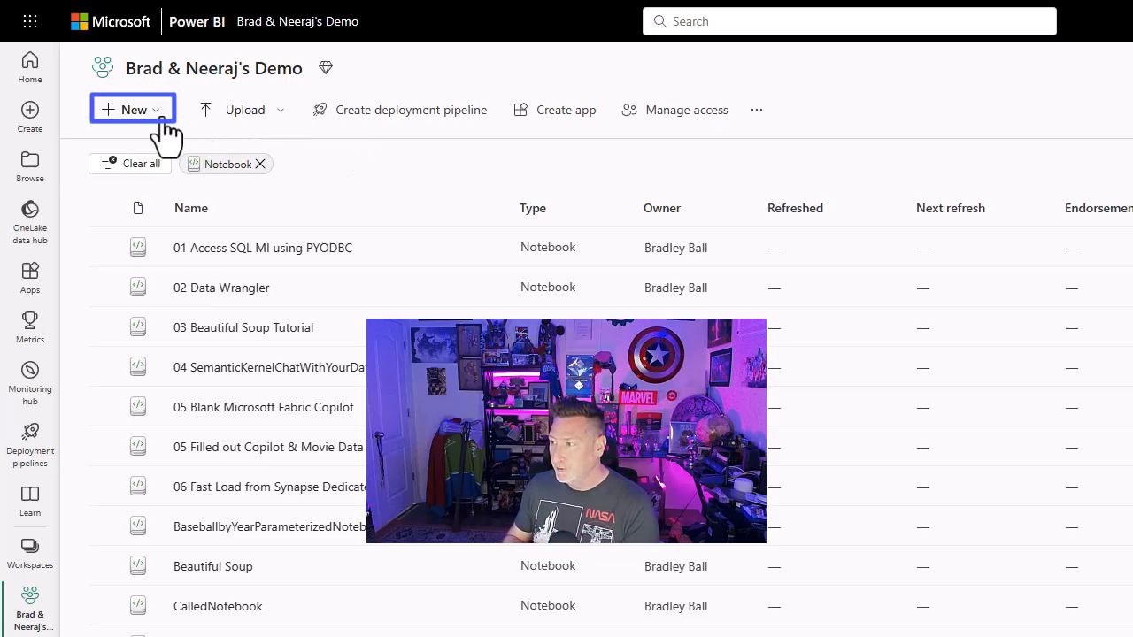
click(131, 109)
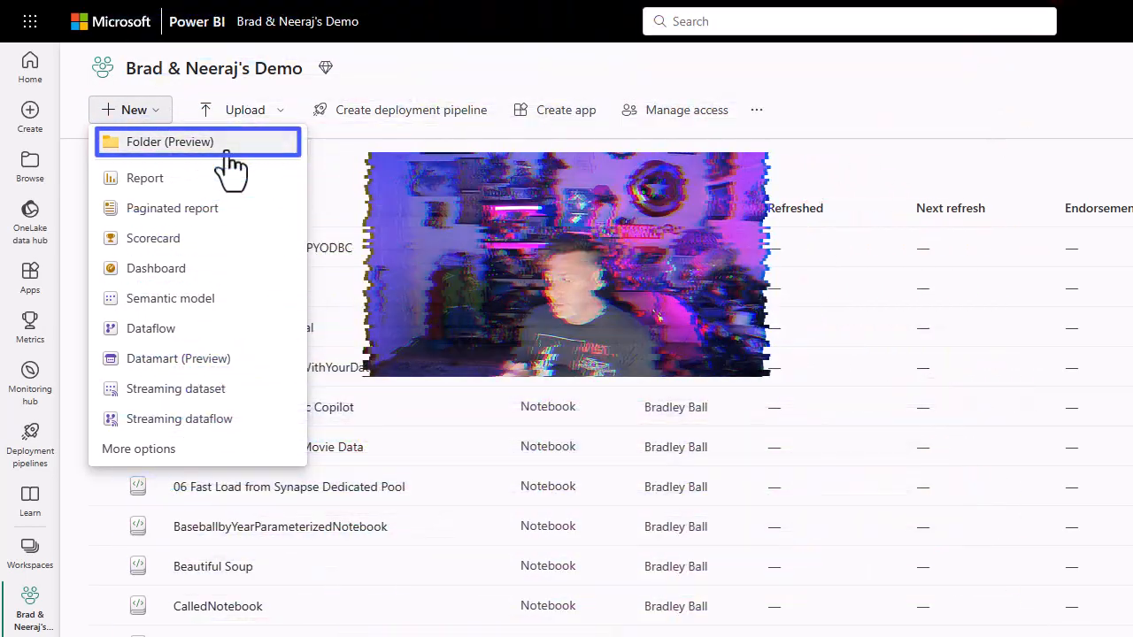
click(170, 141)
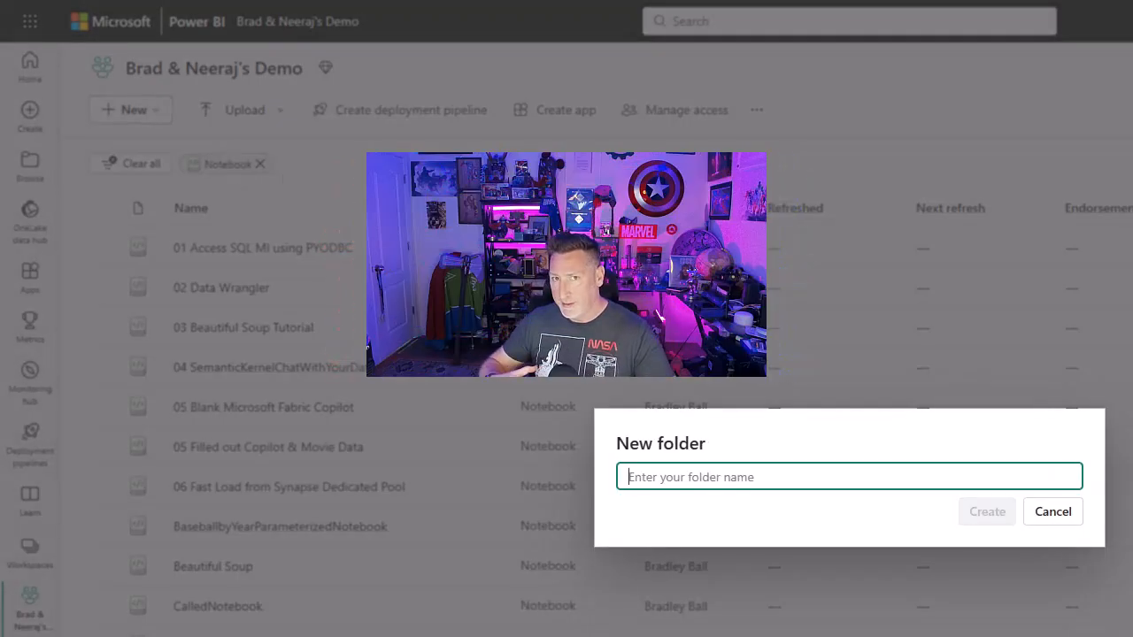
text(Harness the Power)
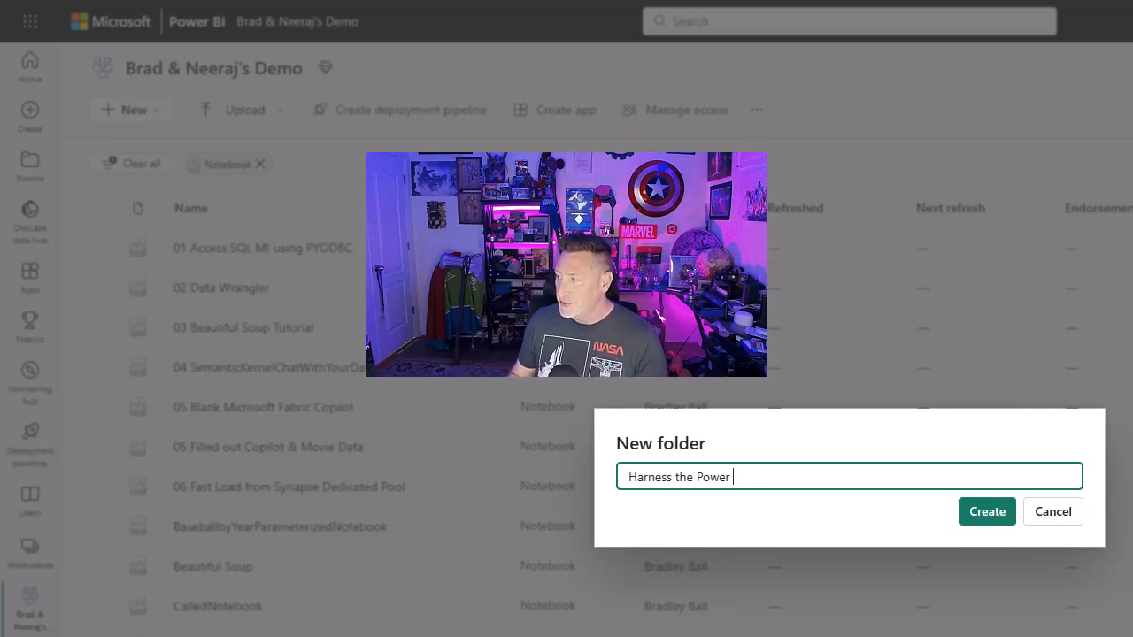
text(of Notebooks)
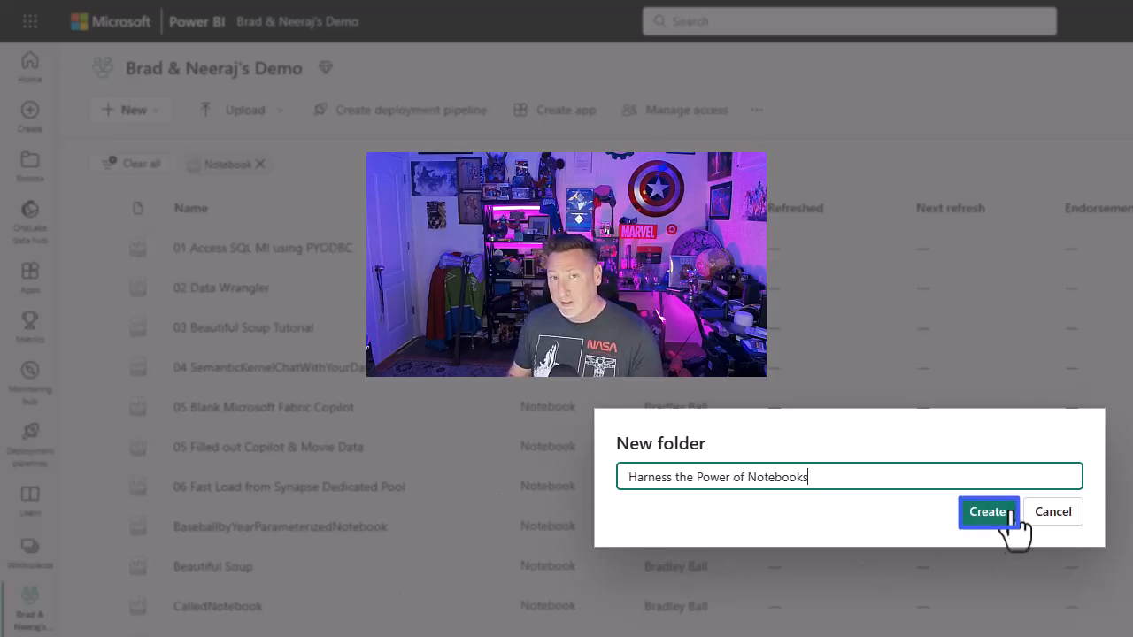
click(987, 512)
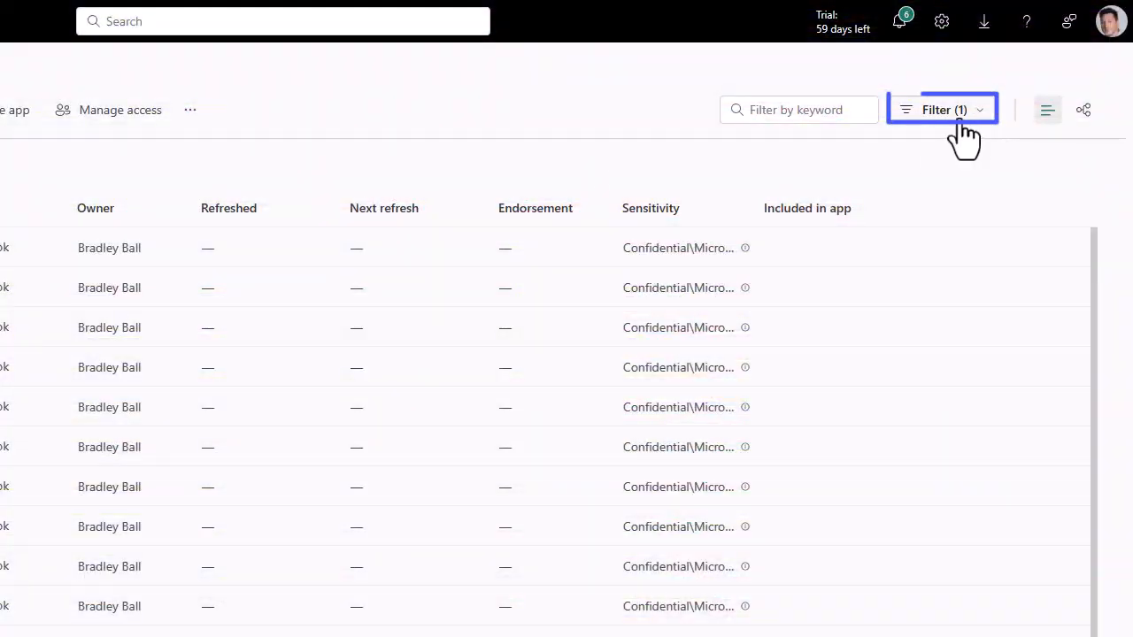
Step: Add the Folder type to the item filter so the new folder shows beside the notebooks
click(800, 194)
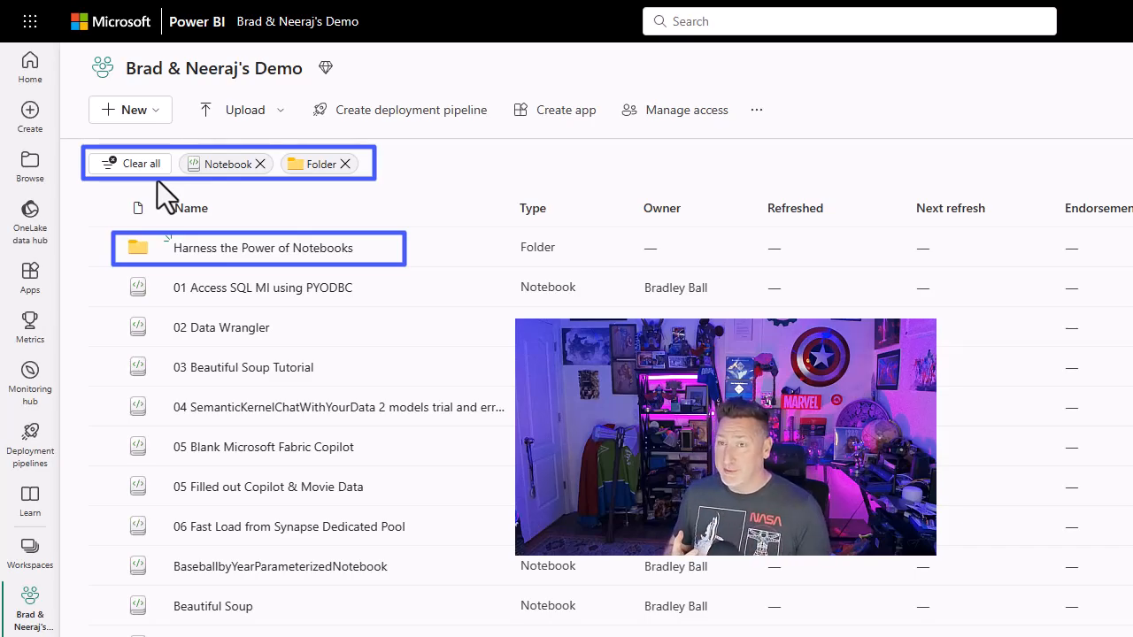
Step: Clear all filters and move the '01 Access SQL MI using PYODBC' notebook into the new folder
click(138, 162)
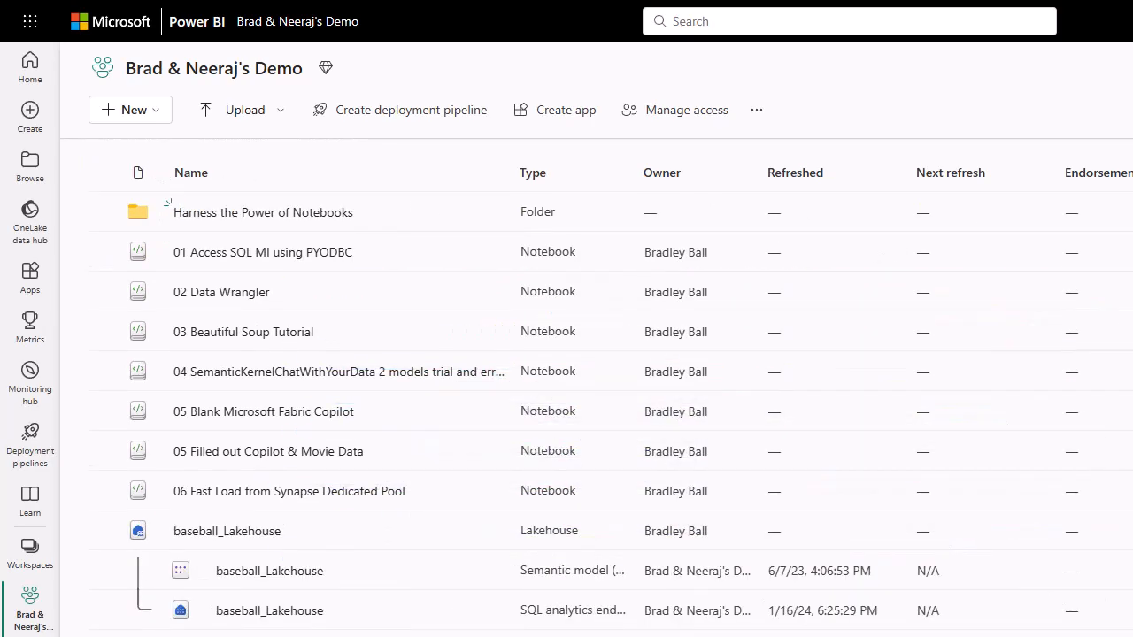
click(497, 269)
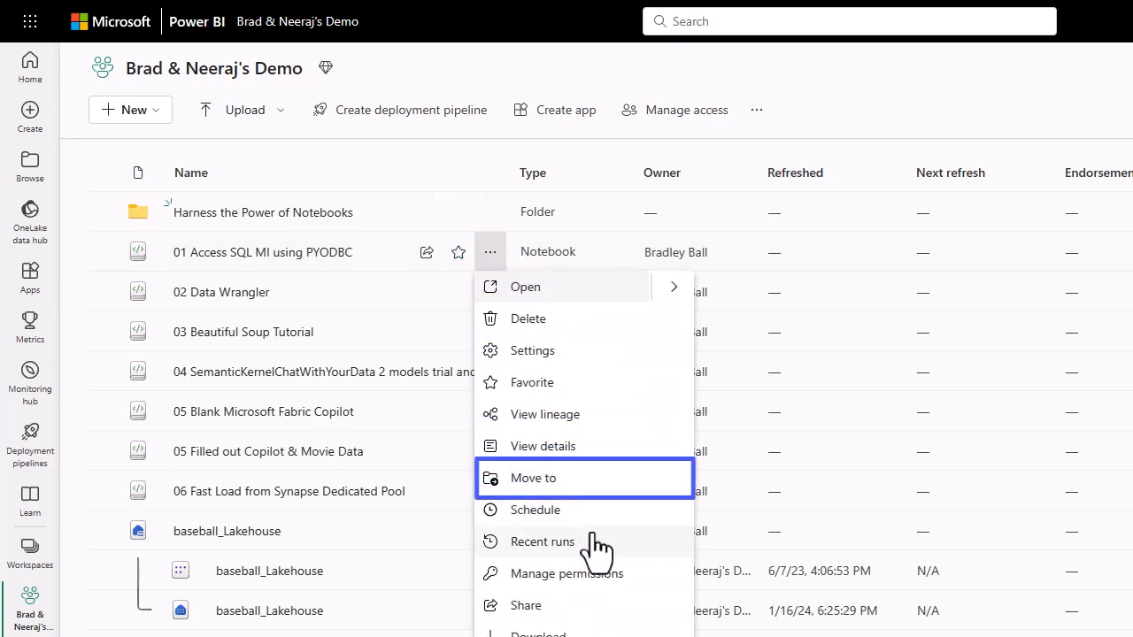
click(533, 478)
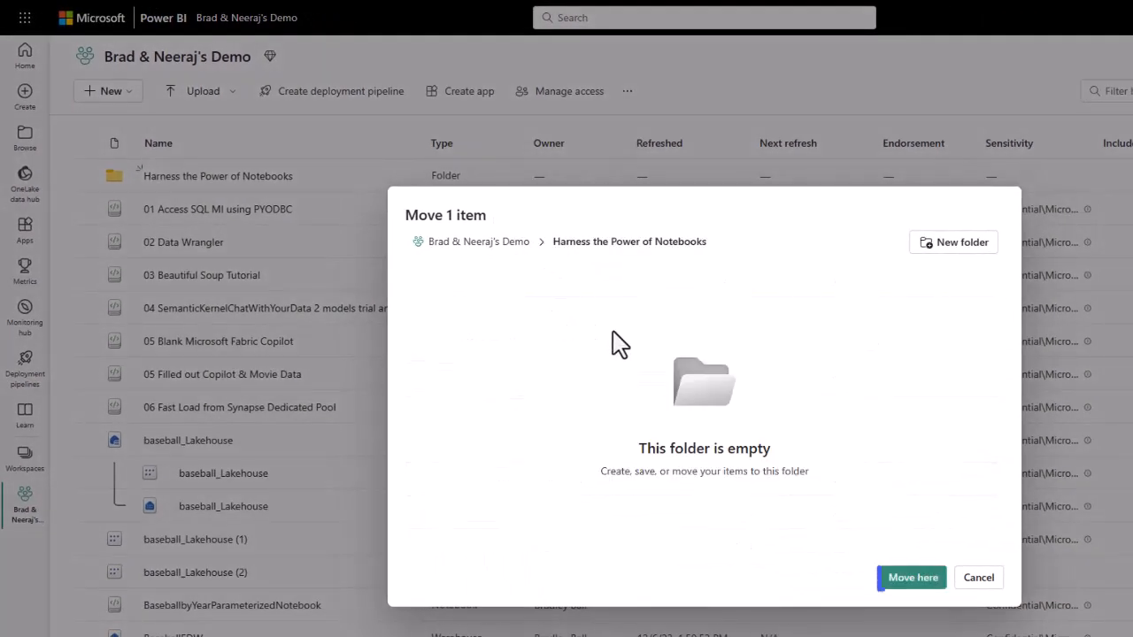
click(977, 577)
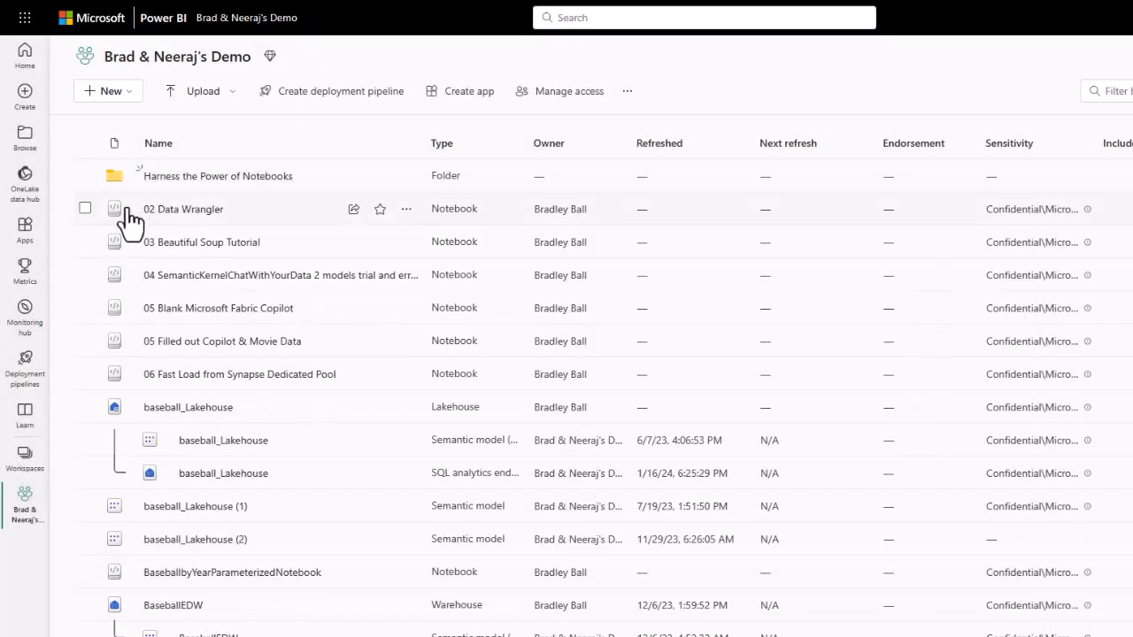
click(85, 240)
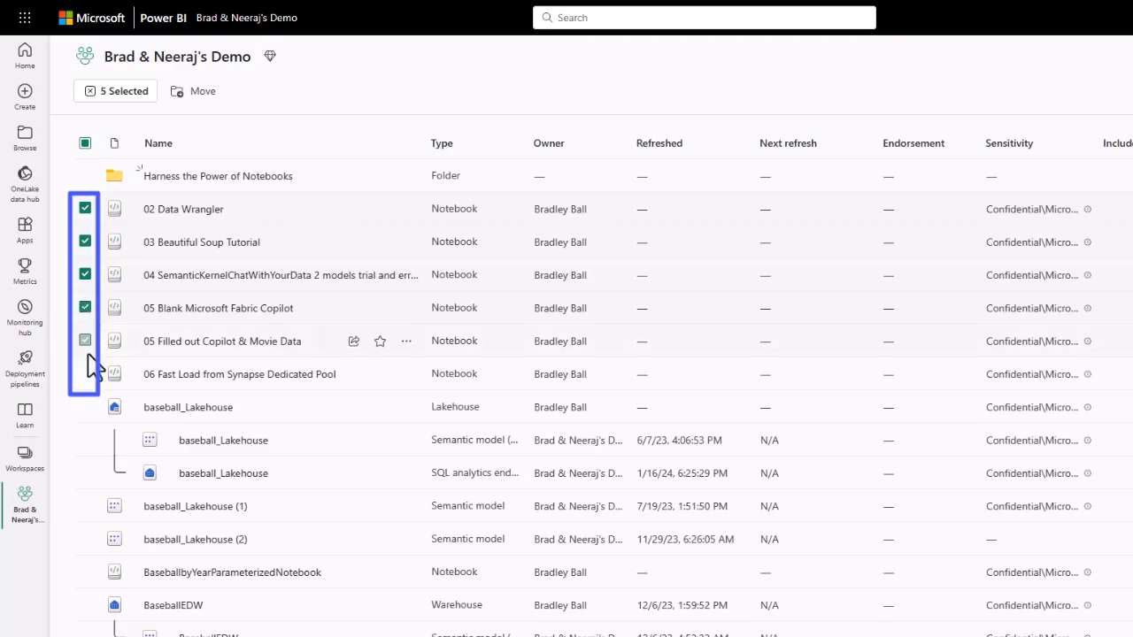
Step: Select notebooks 02–06 and move the six items into the Harness the Power of Notebooks folder
click(84, 340)
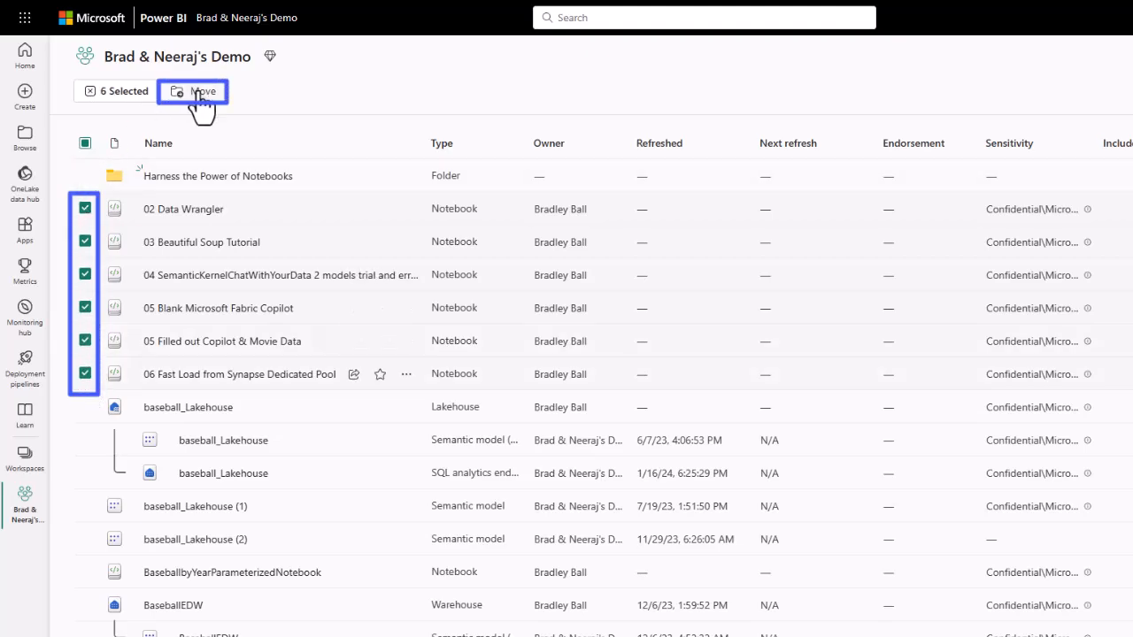
click(193, 92)
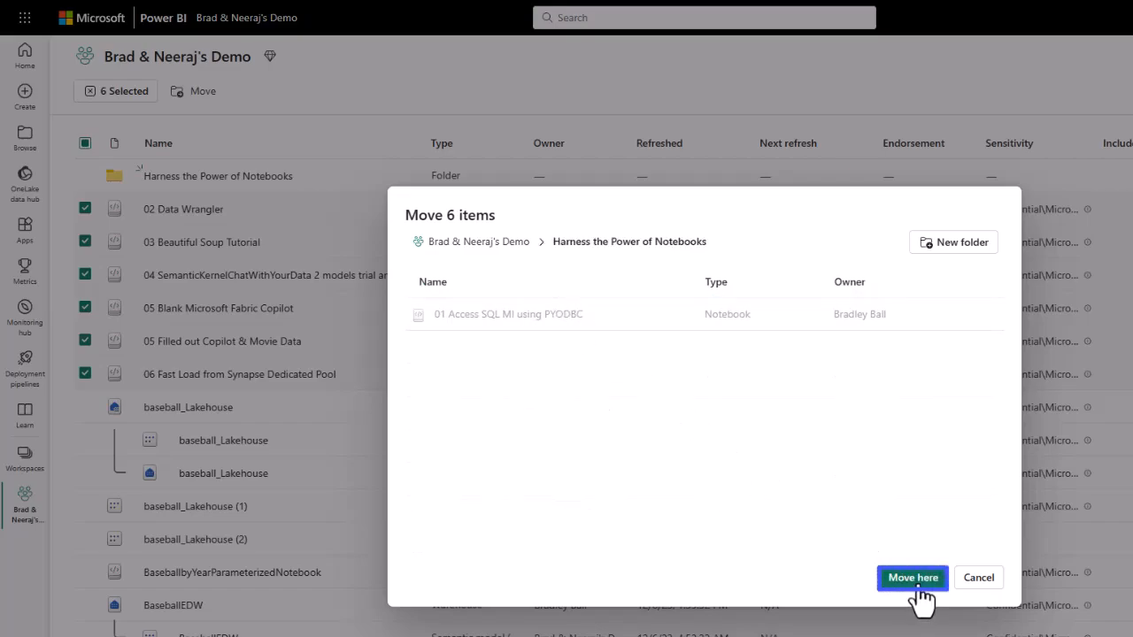
click(912, 577)
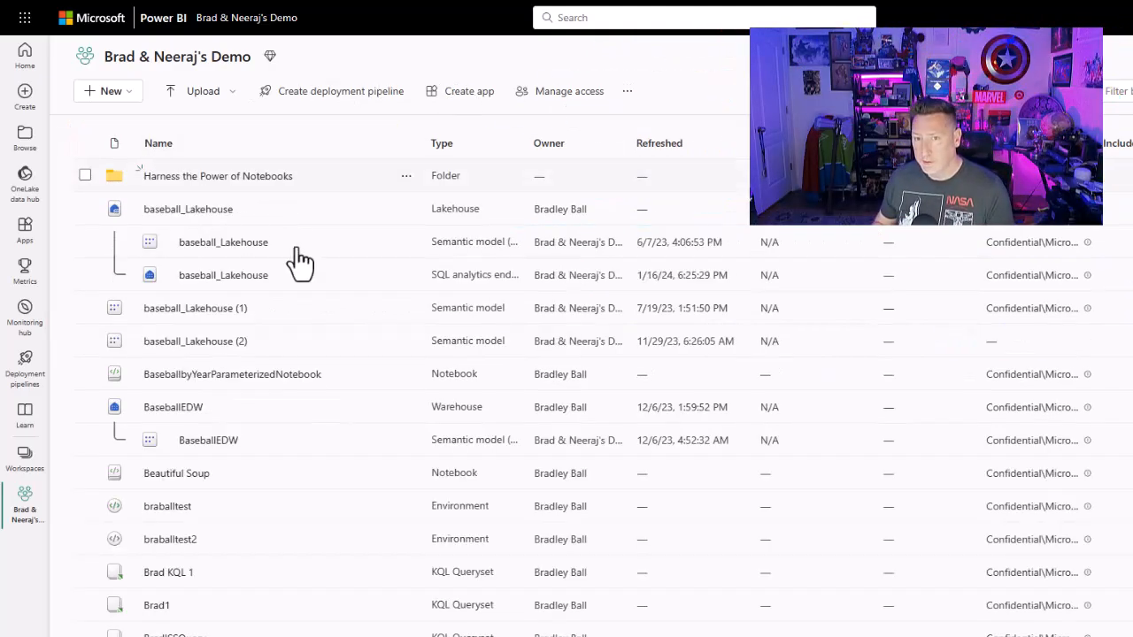
Step: Create a second workspace folder named 'Presentations'
click(110, 90)
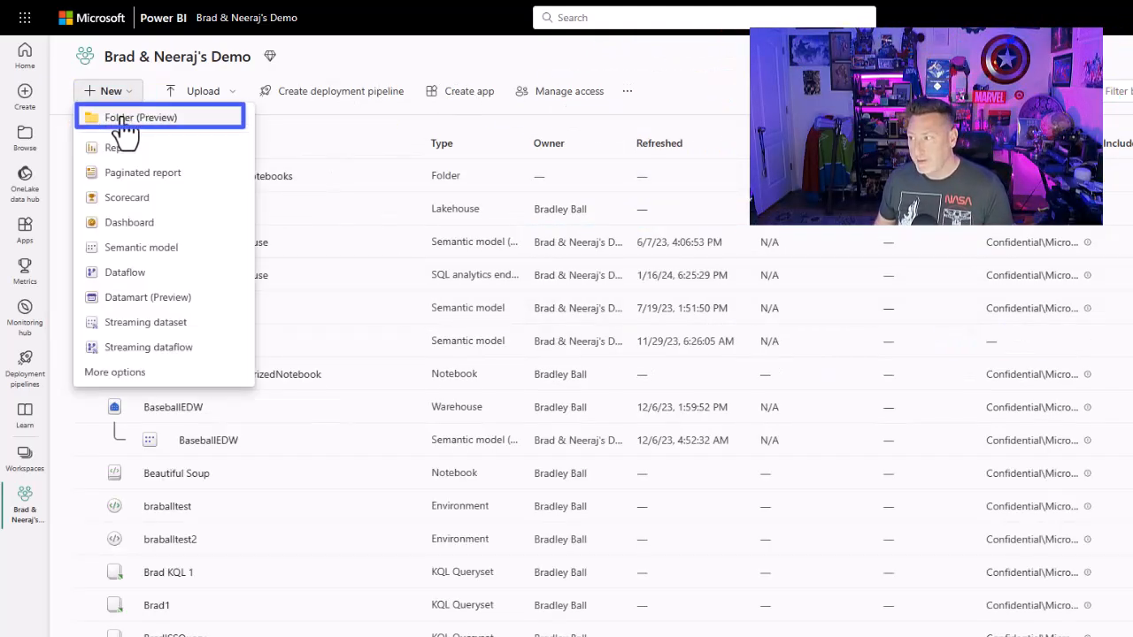
click(142, 117)
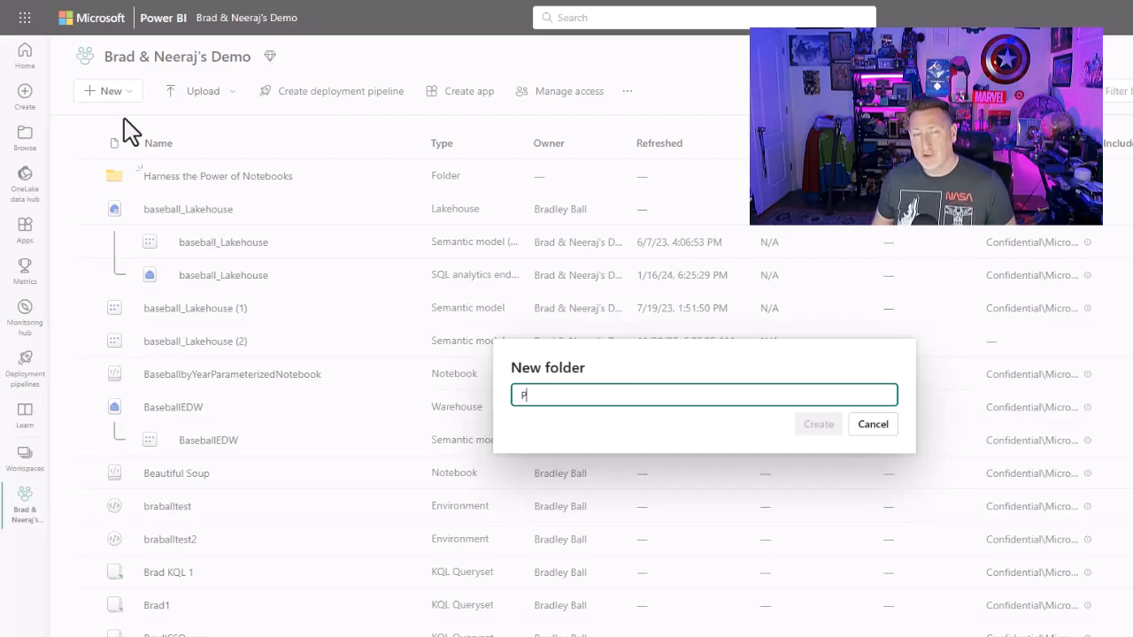
text(Presentations)
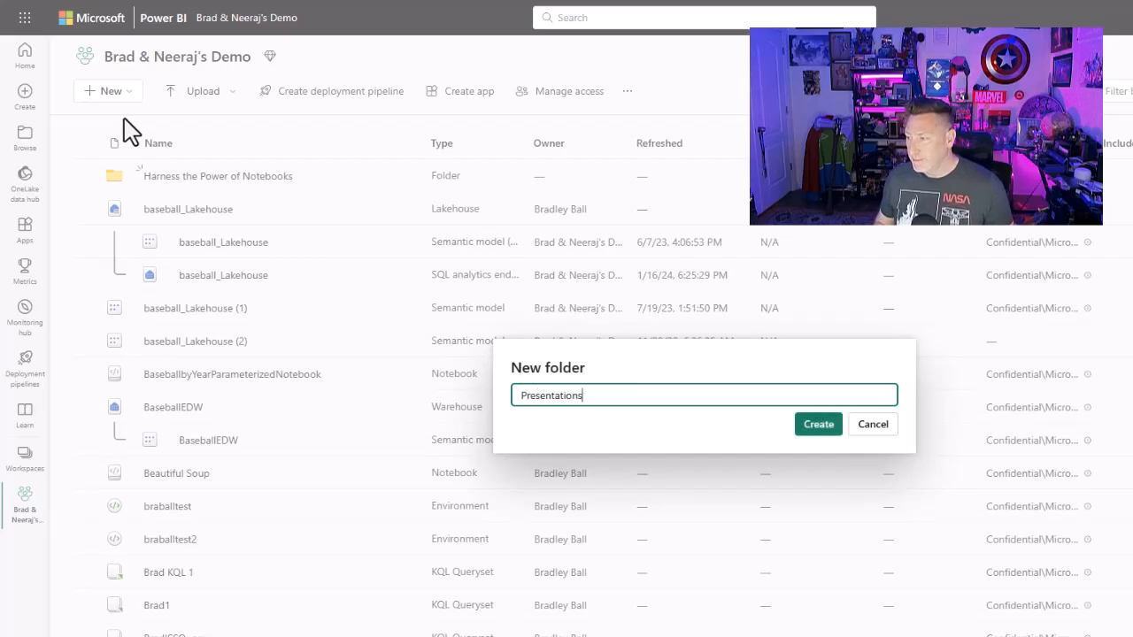
click(818, 425)
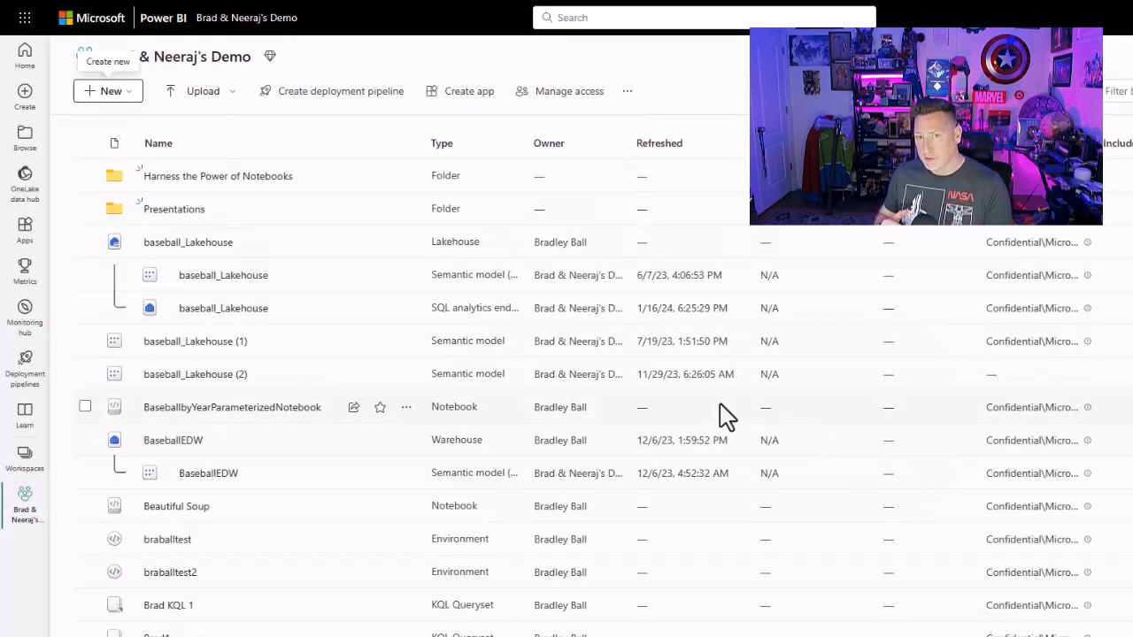
Step: Move the Harness the Power of Notebooks folder into Presentations and browse into it
click(405, 176)
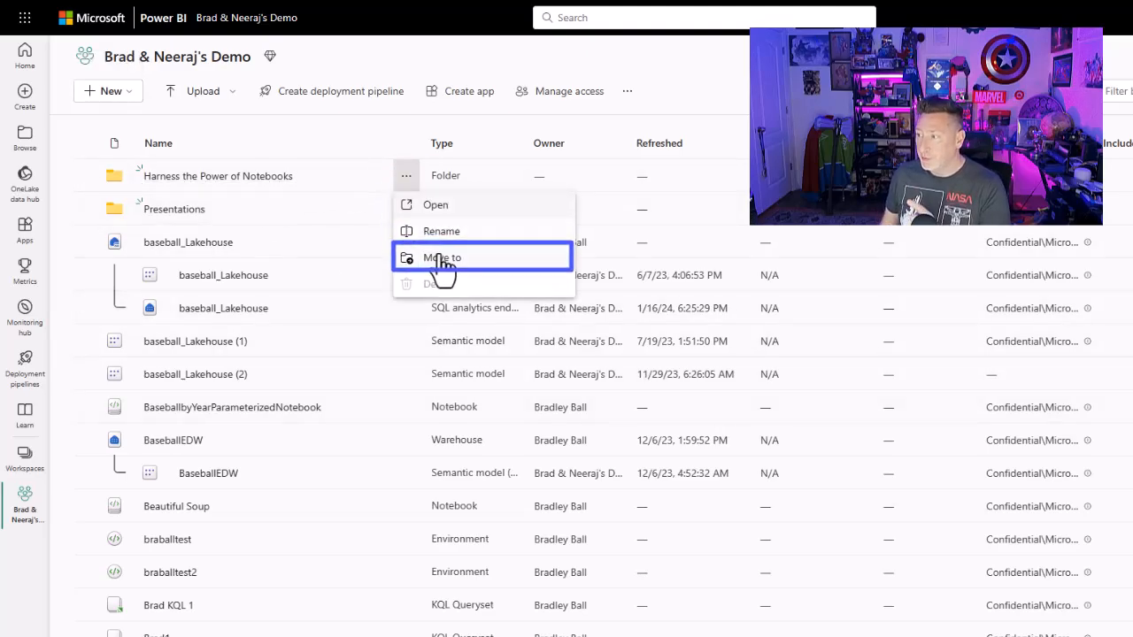
click(442, 258)
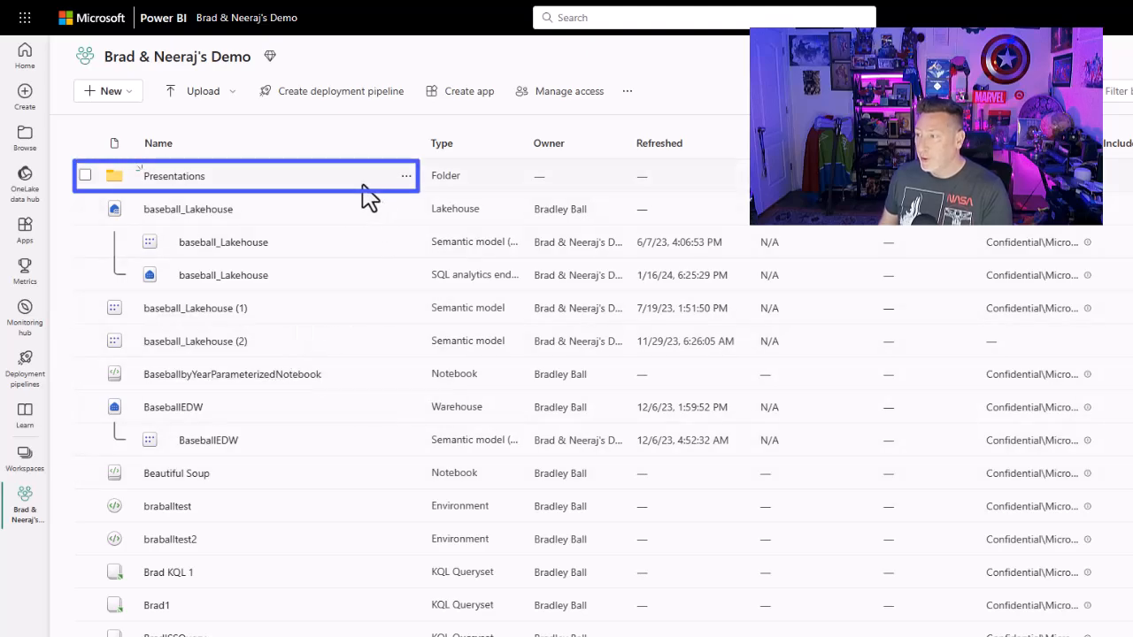
double_click(174, 175)
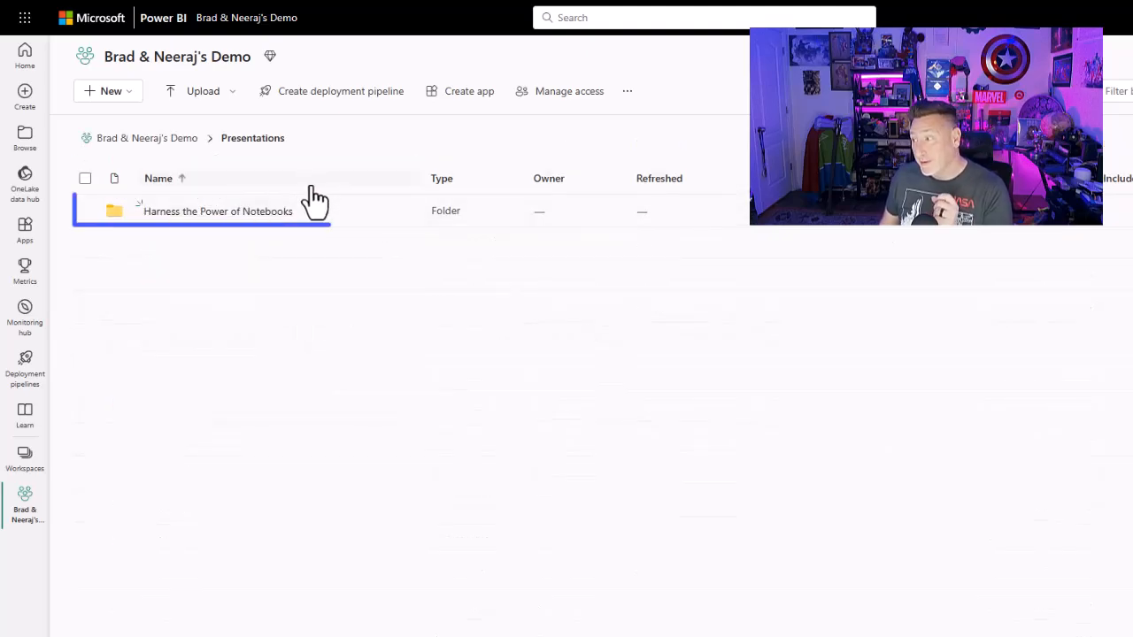
click(218, 211)
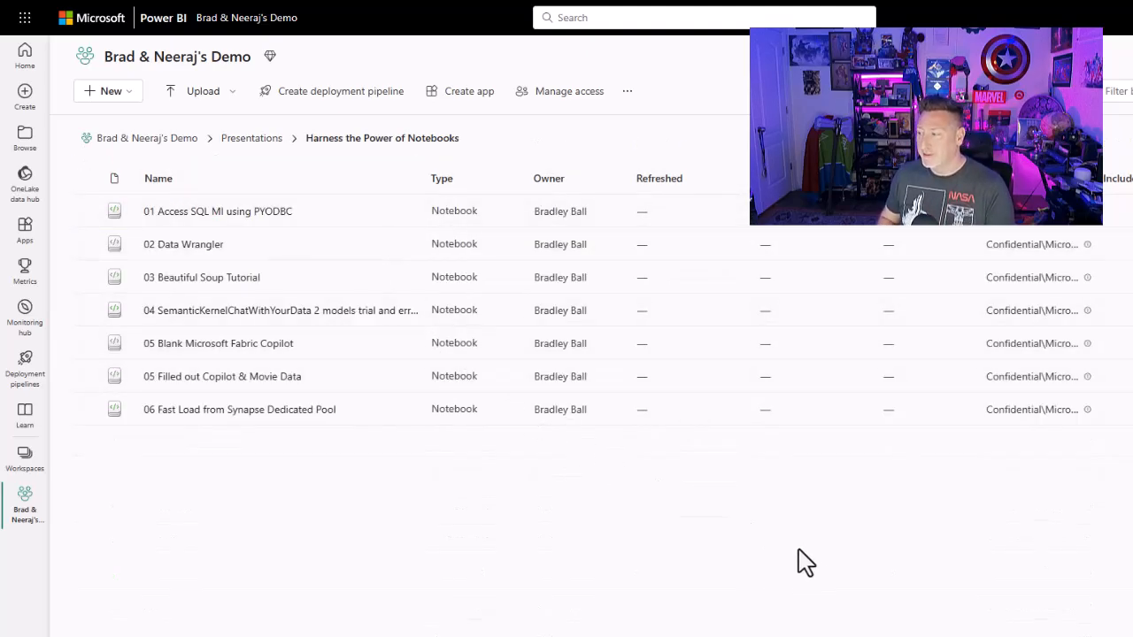